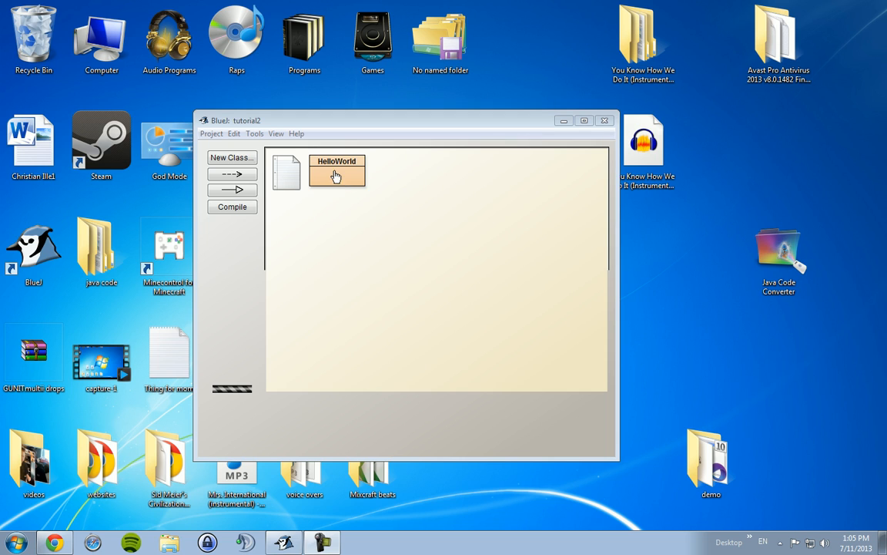
# - Open the HelloWorld class source, whose main prints "Hello World my name is waldo."
pyautogui.doubleClick(337, 171)
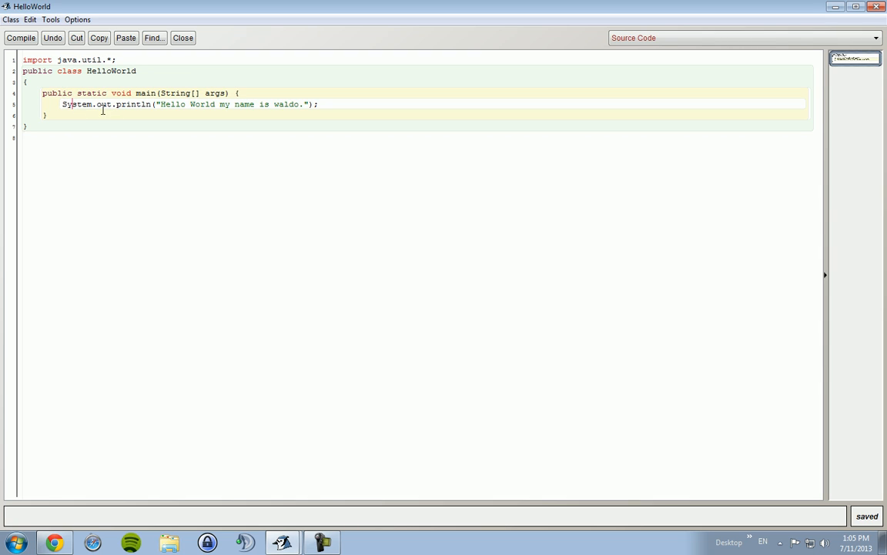
# - Insert blank lines at the start of main, above the println statement
pyautogui.moveTo(72, 104); pyautogui.dragTo(173, 104)
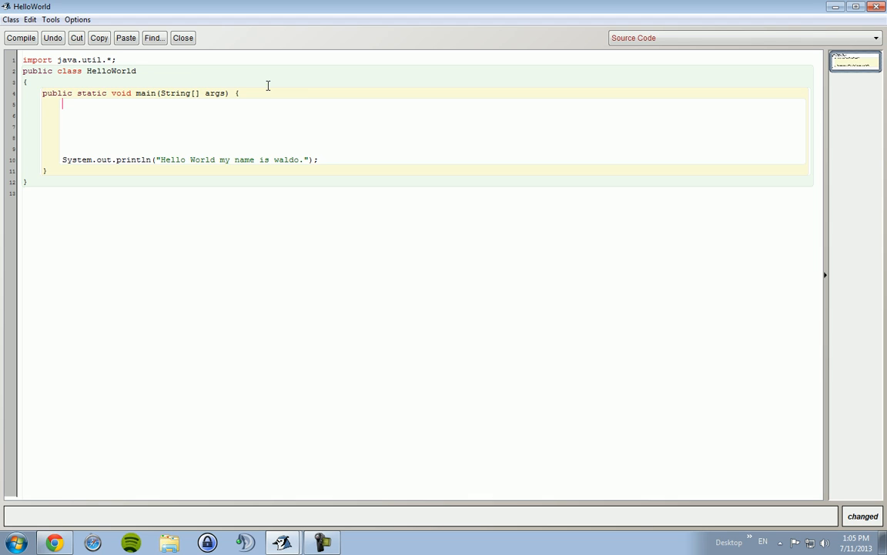
pyautogui.write('int')
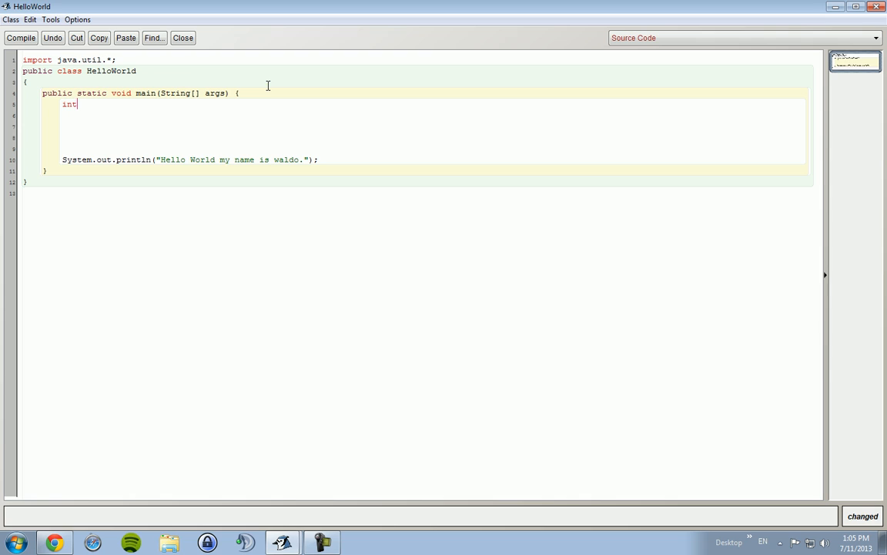
pyautogui.write('double')
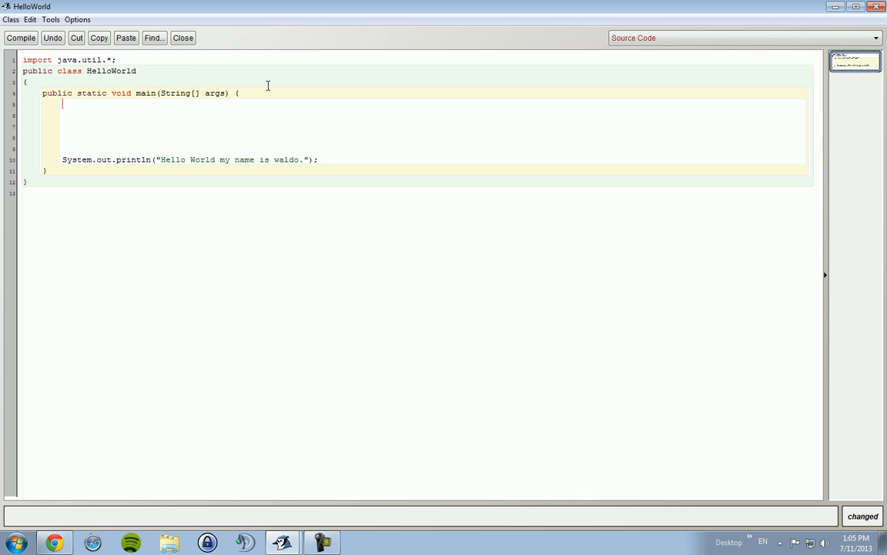
pyautogui.write('Stri')
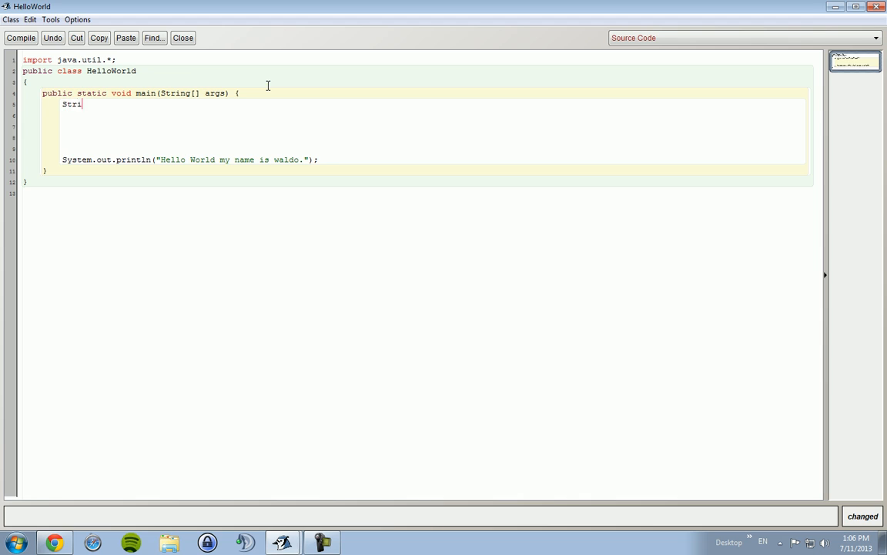
pyautogui.write('ng')
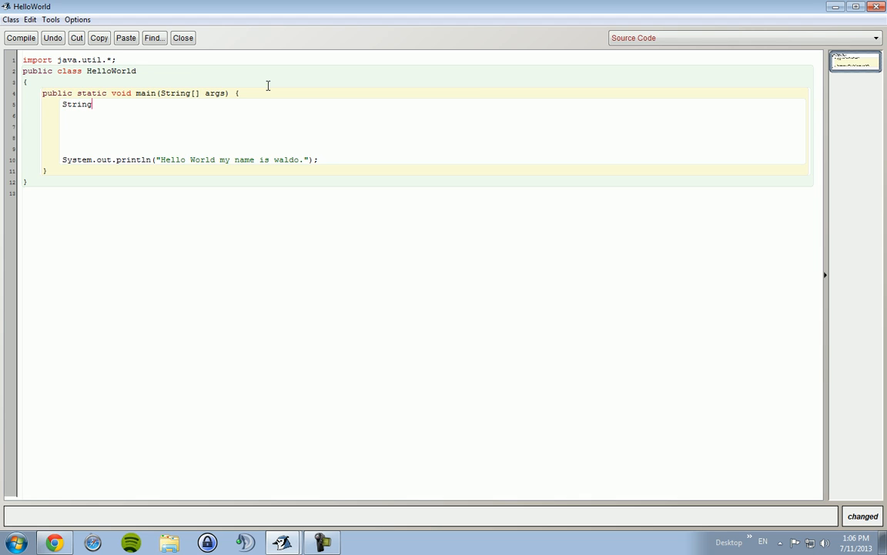
pyautogui.press('BackSpace')
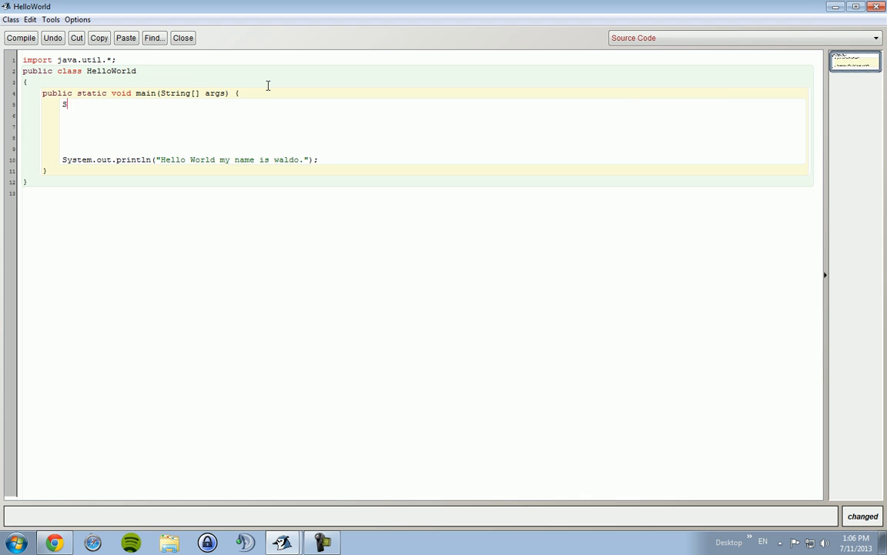
pyautogui.press('Backspace')
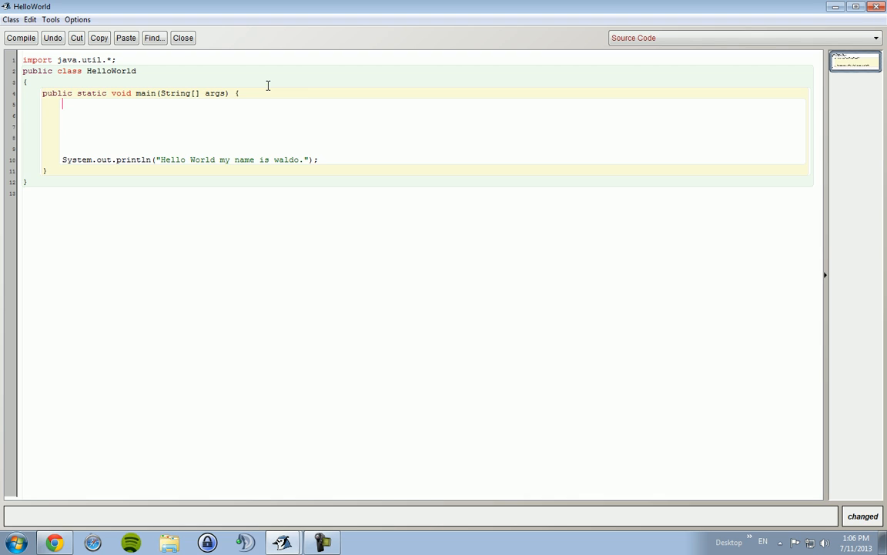
pyautogui.write('int a')
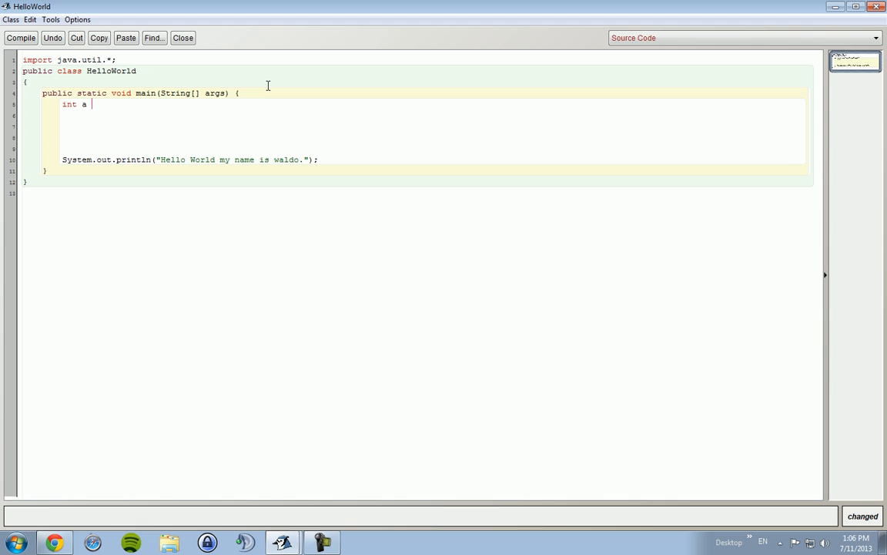
# - Declare int a = 2 and double b = 6.982 at the top of main
pyautogui.write('= 2;')
pyautogui.click(434, 115)
pyautogui.write('in')
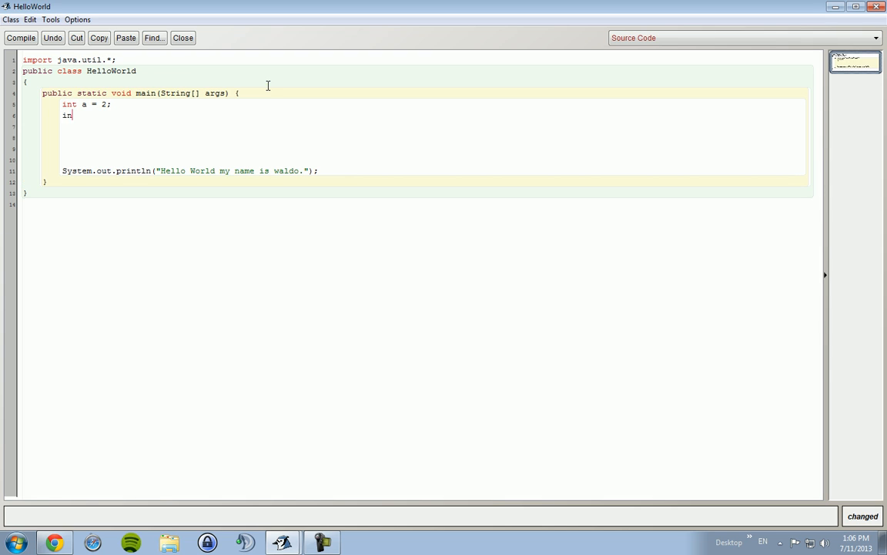
pyautogui.write('double b')
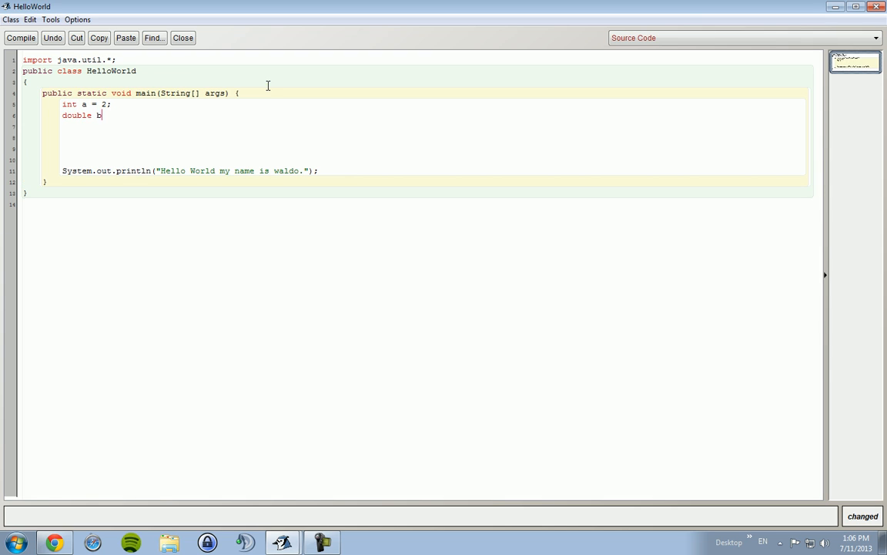
pyautogui.write('=')
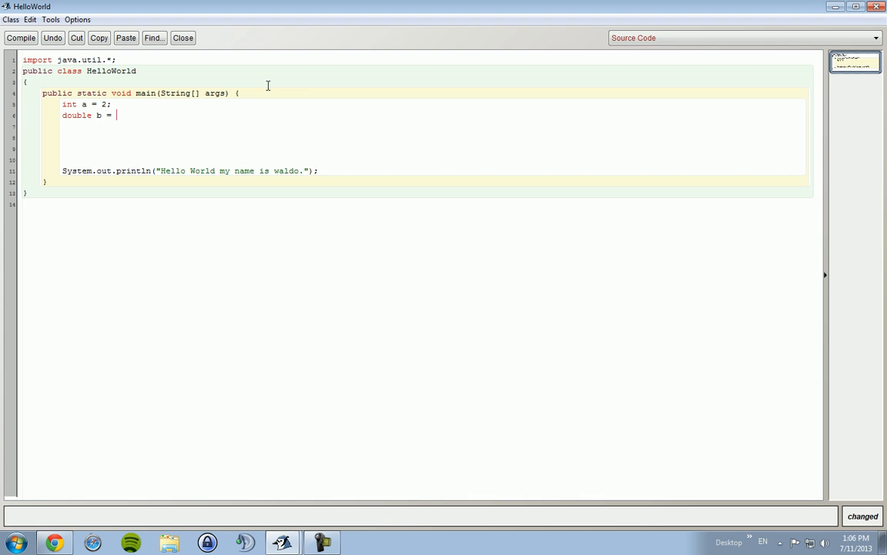
pyautogui.write('6')
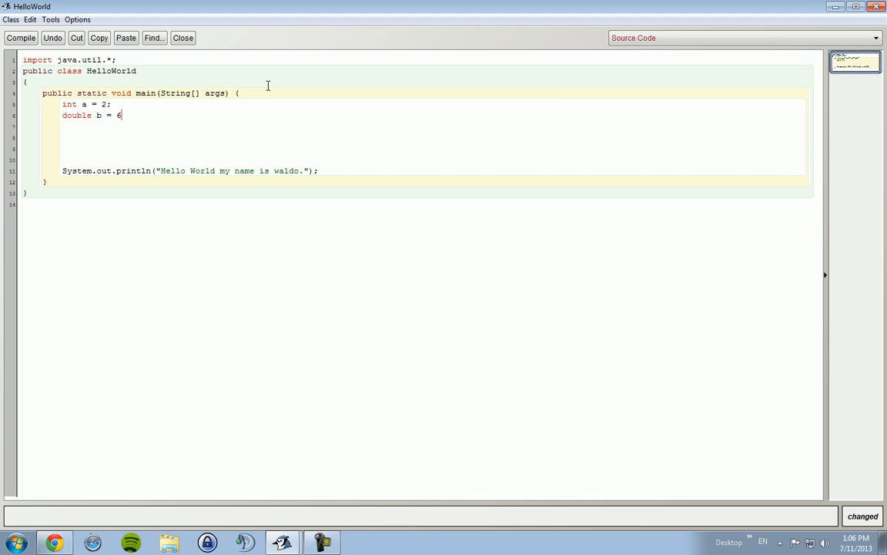
pyautogui.write('.9')
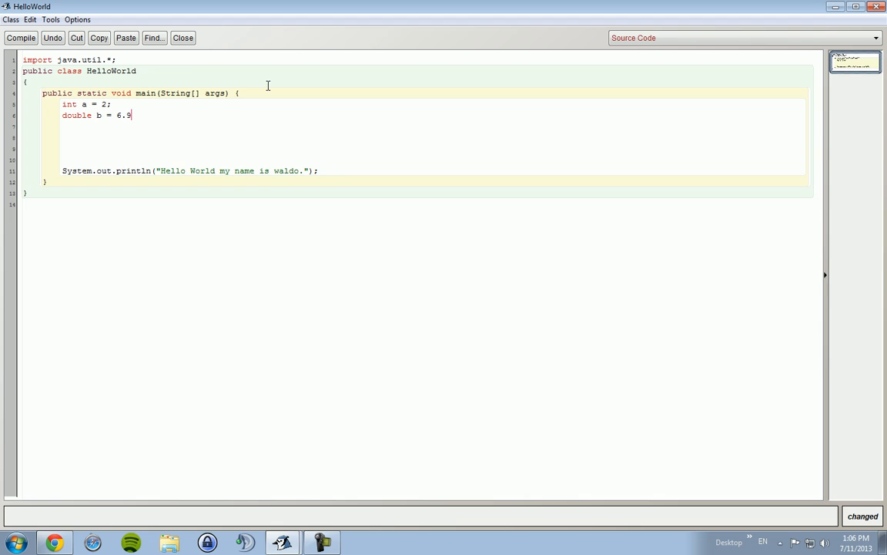
pyautogui.write('82')
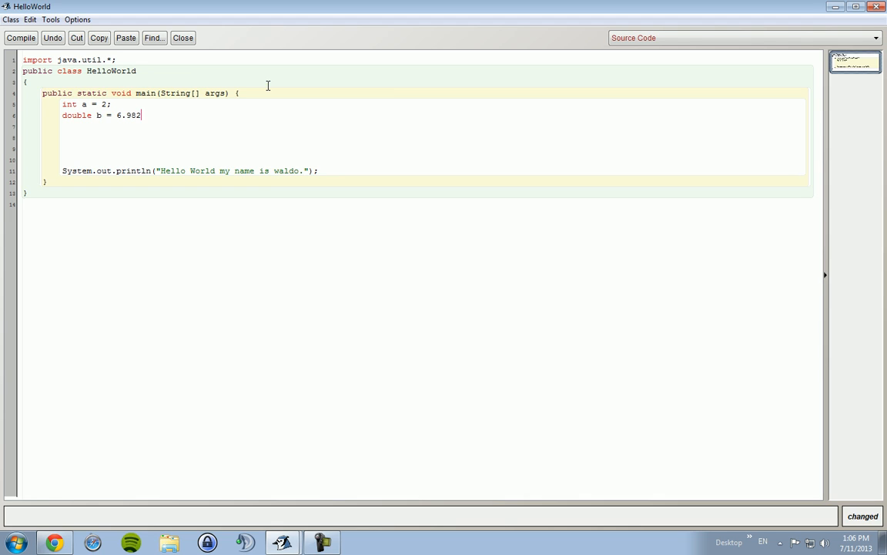
pyautogui.press('enter')
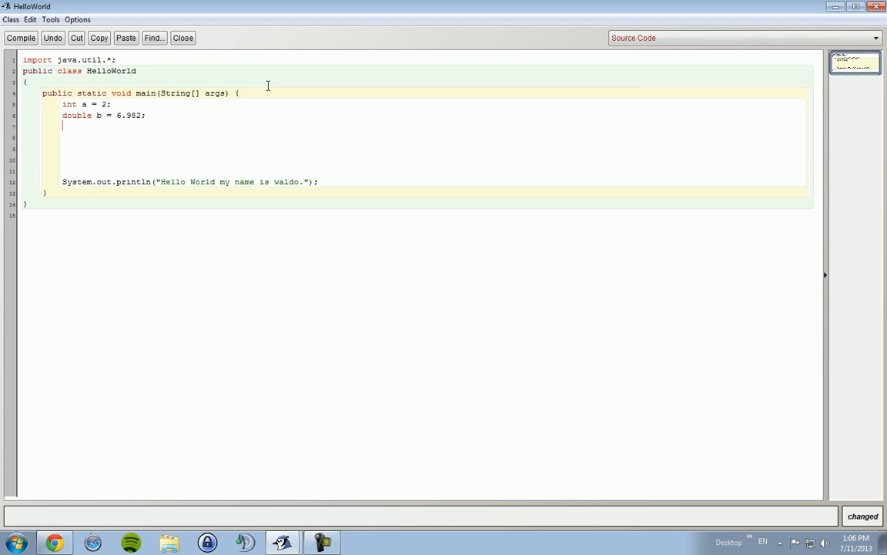
# - Add the declaration String c = "I've got a whole lotta monay!"; below b
pyautogui.write('String')
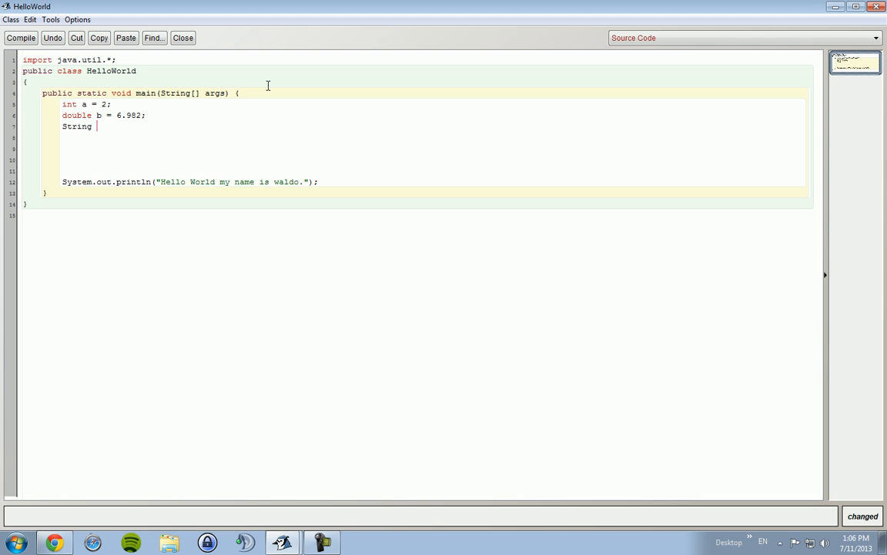
pyautogui.write('c = "')
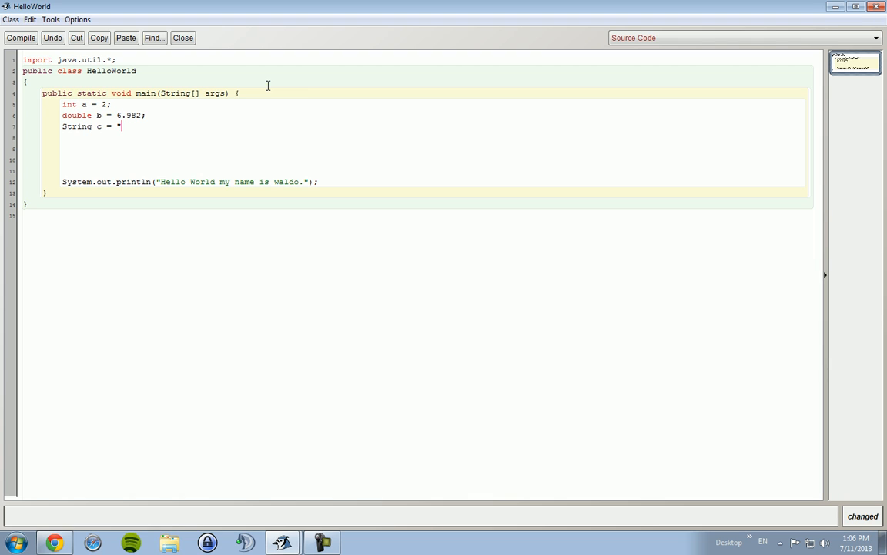
pyautogui.write('I')
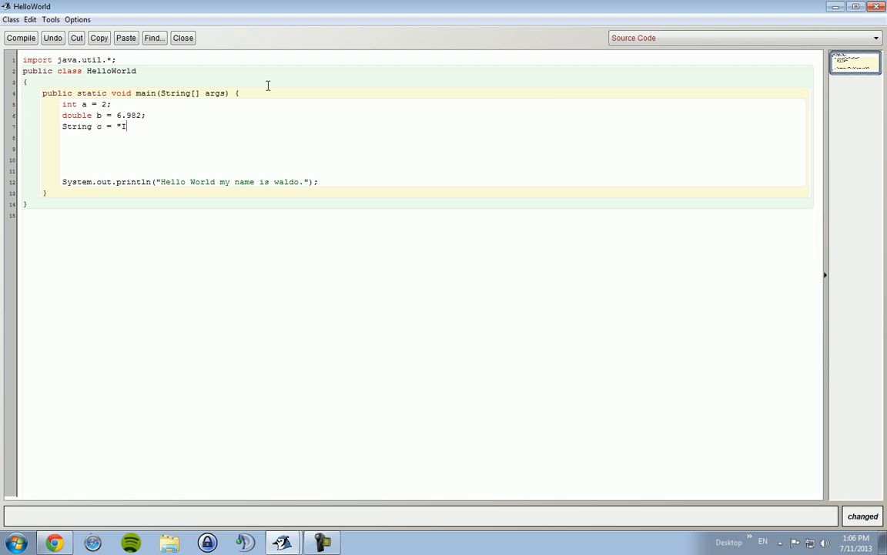
pyautogui.write('ve got a whole lotta mo')
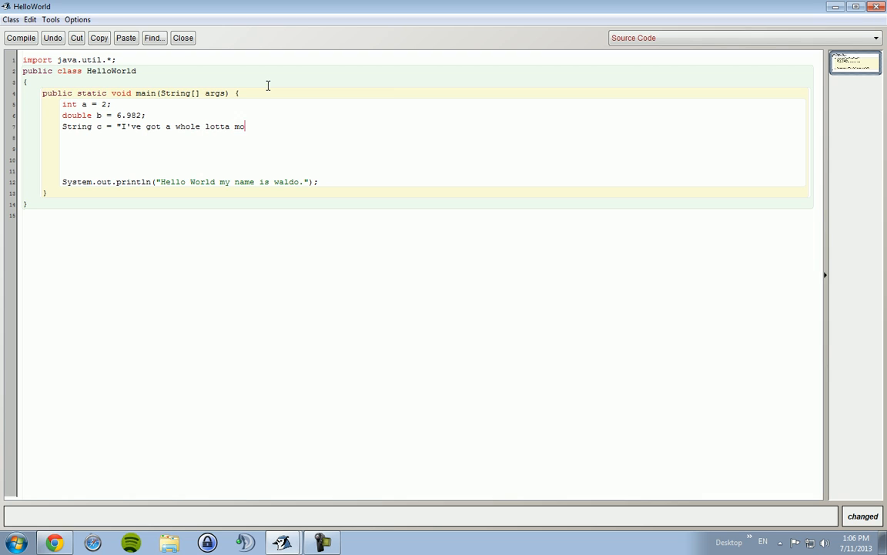
pyautogui.write('na')
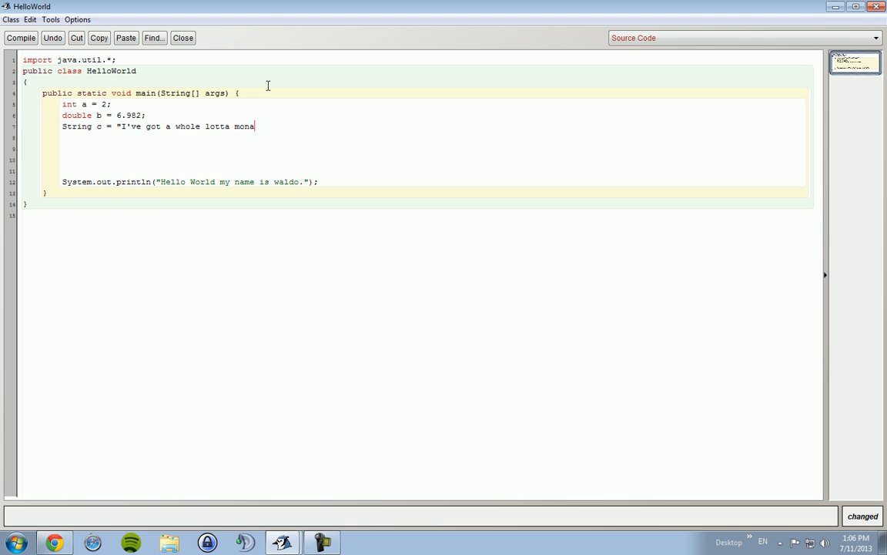
pyautogui.write('y!"')
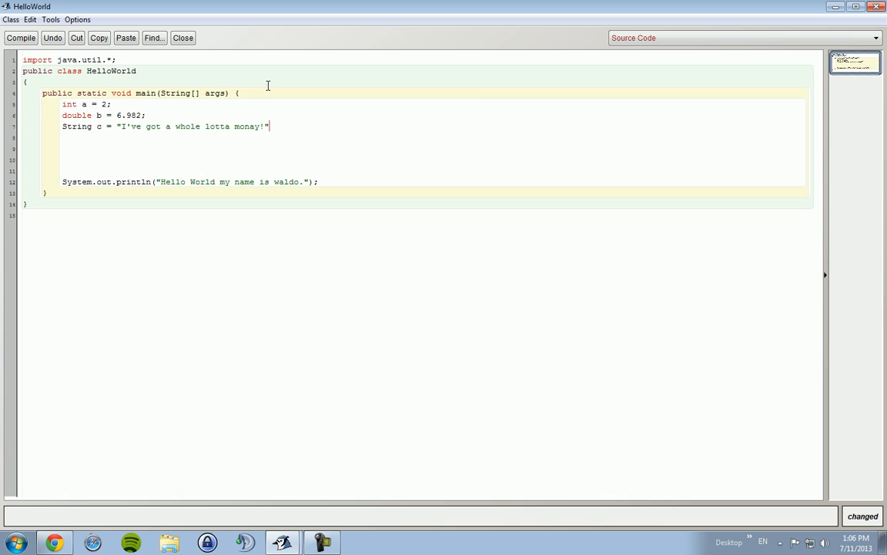
pyautogui.write(';')
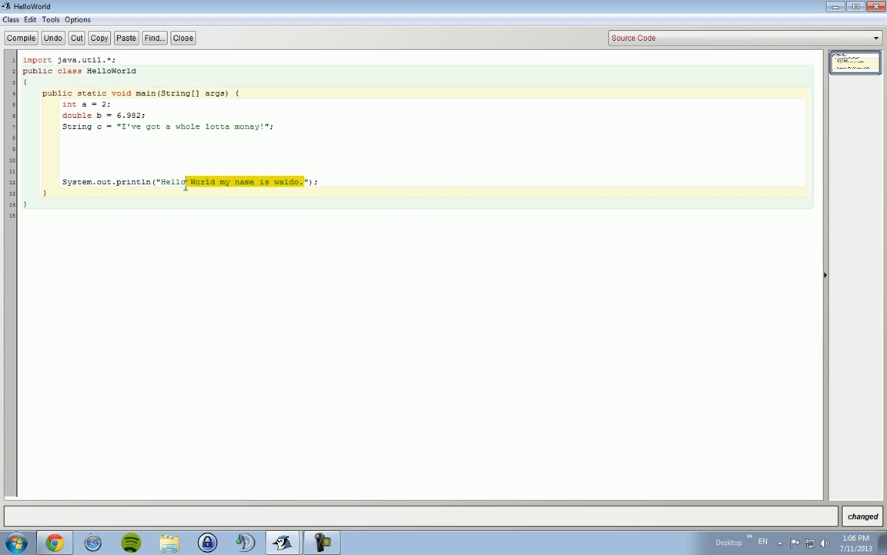
# - Clear the println message and extend string c with "I've got" after "monay!"
pyautogui.press('Delete')
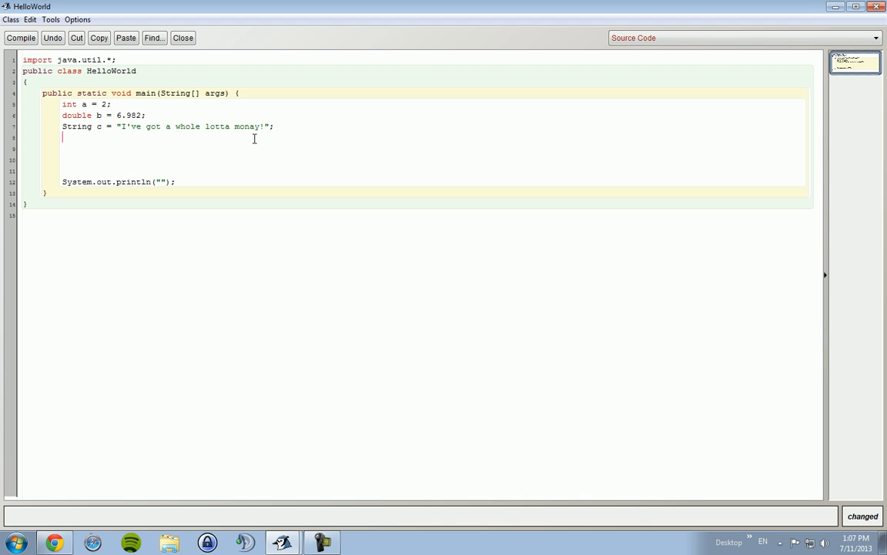
pyautogui.moveTo(263, 131)
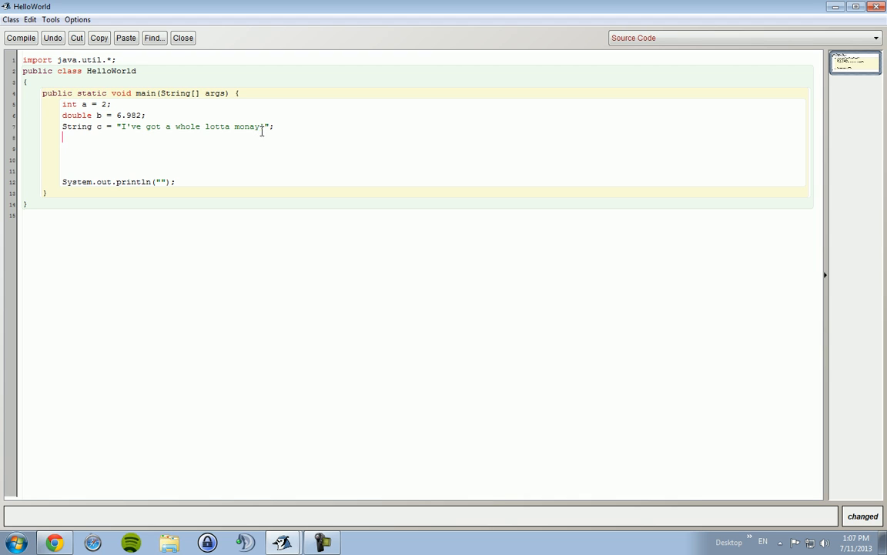
pyautogui.write('! I')
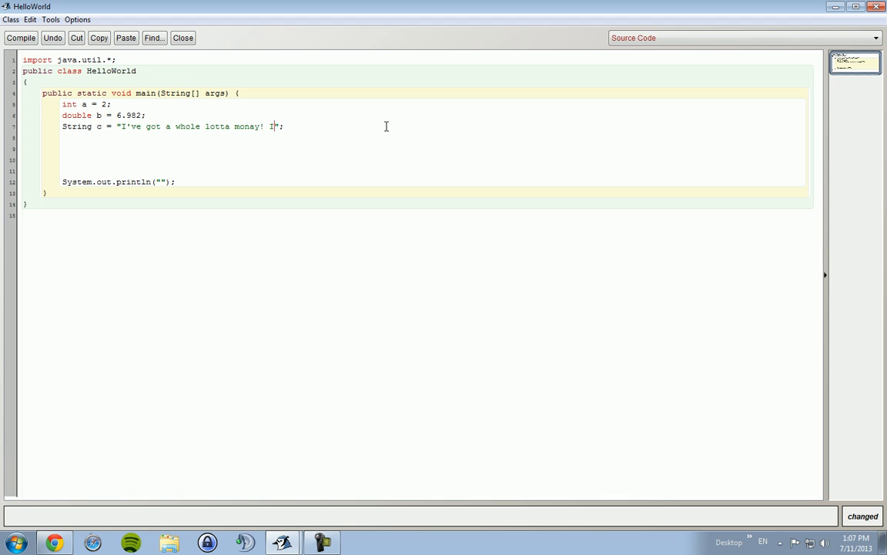
pyautogui.write("'ve got")
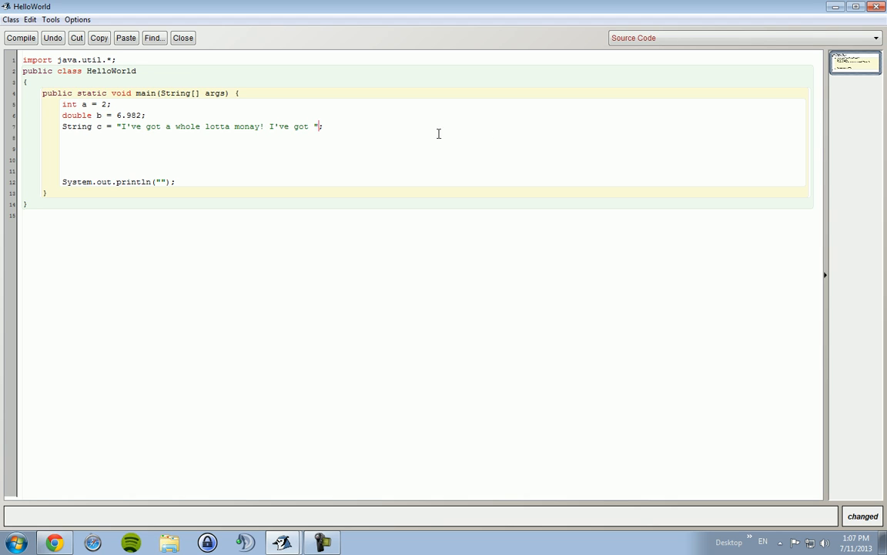
pyautogui.moveTo(275, 105)
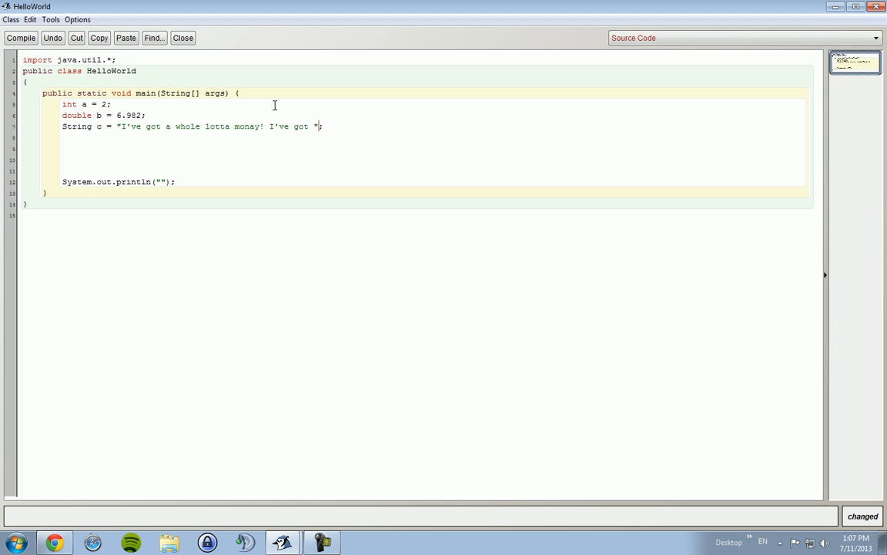
pyautogui.moveTo(109, 114)
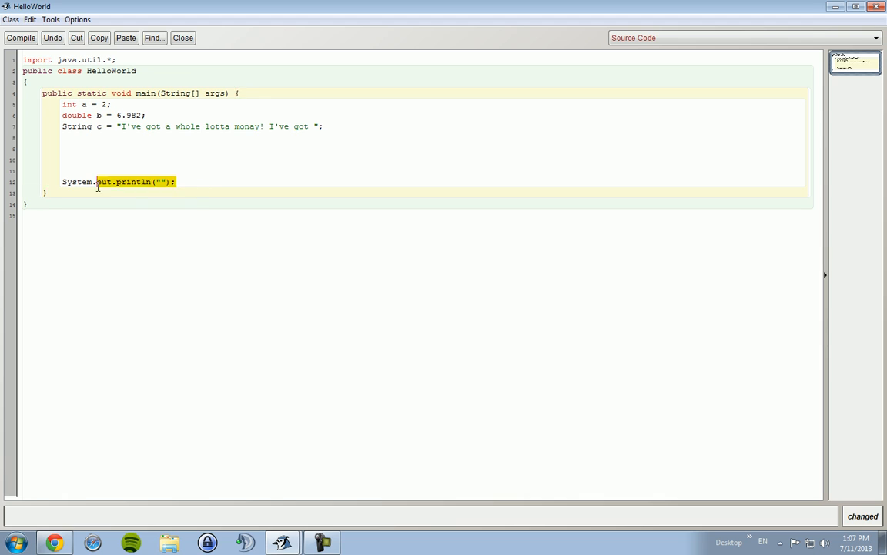
# - Delete the empty System.out.println(""); statement from main
pyautogui.press('Delete')
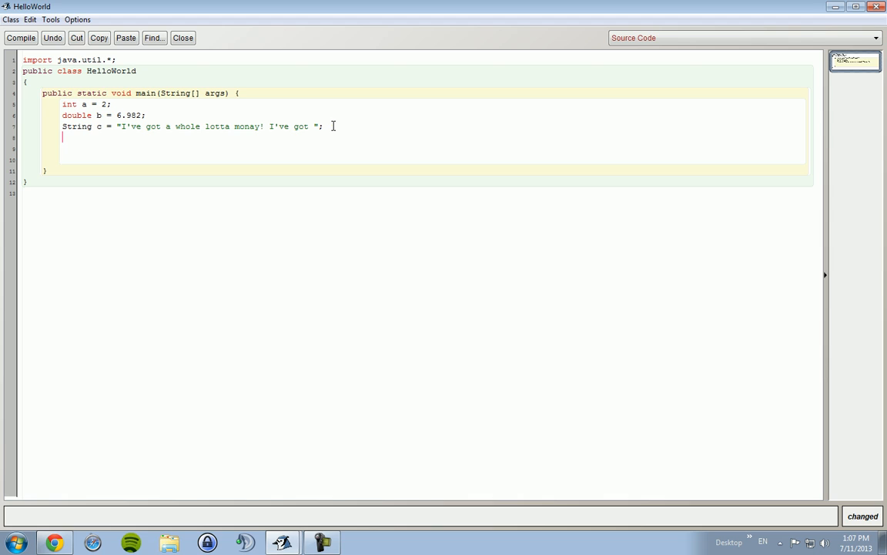
# - Retype System.out.println(""); on line 10, below the blank lines
pyautogui.write('S')
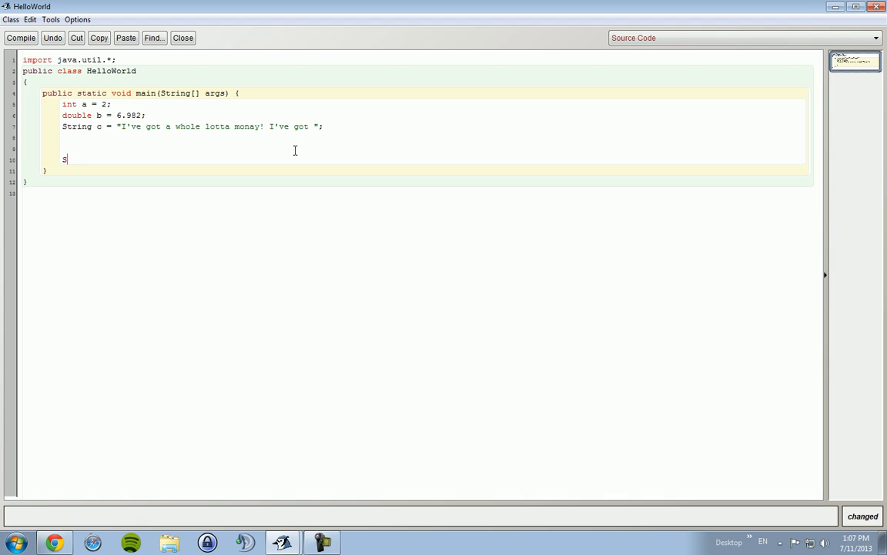
pyautogui.write('ystem.out.pri')
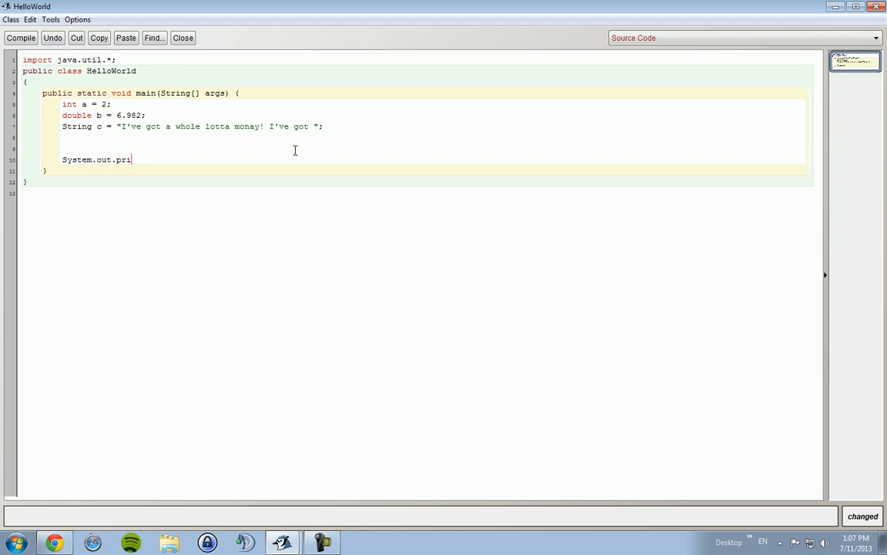
pyautogui.write('ntln("");')
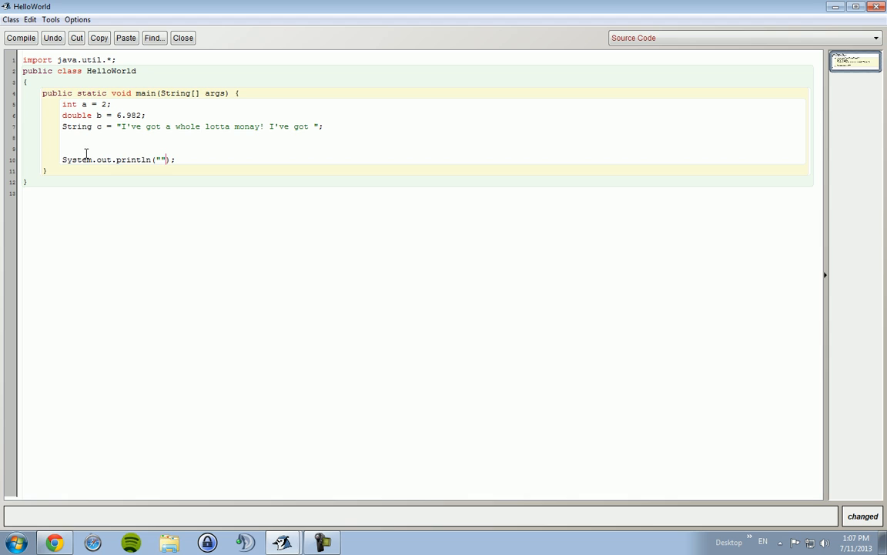
pyautogui.moveTo(216, 108)
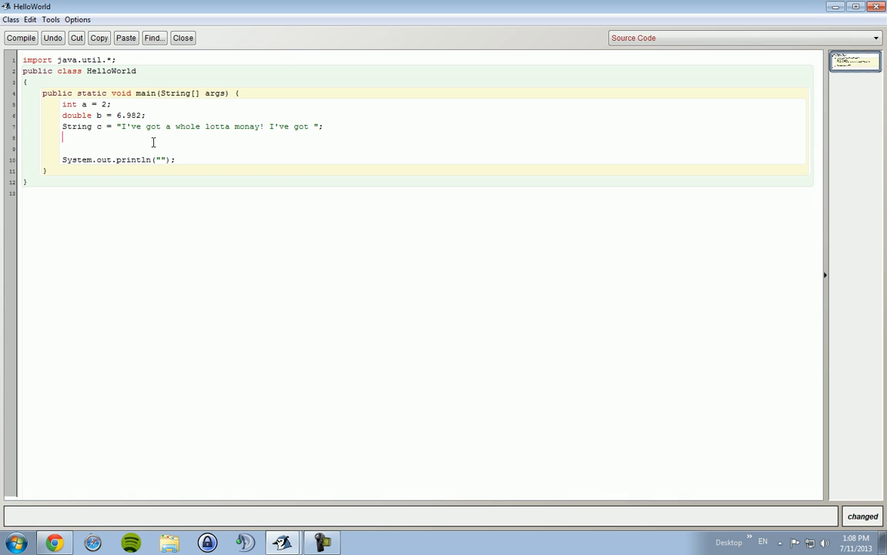
pyautogui.moveTo(371, 114)
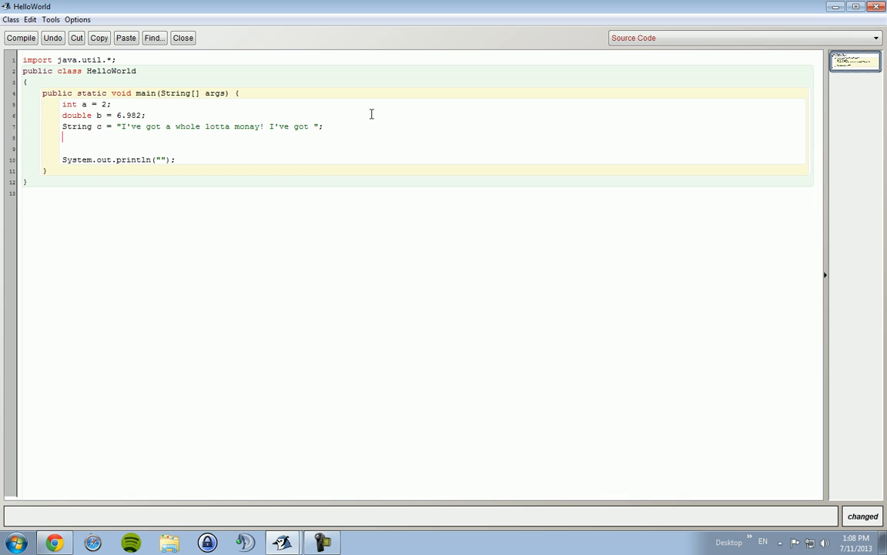
# - Add the statement b = b * a; on line 8, above the println call
pyautogui.write('b = b')
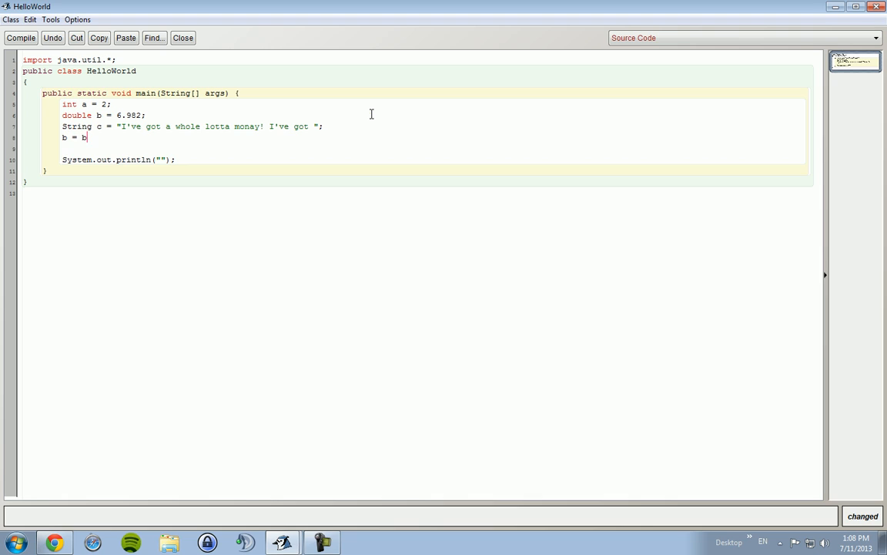
pyautogui.write('* a')
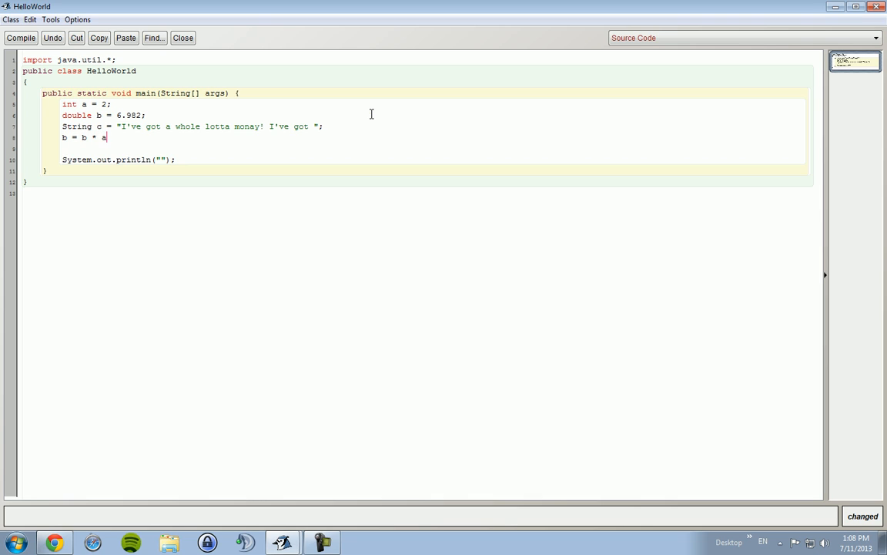
pyautogui.write(';')
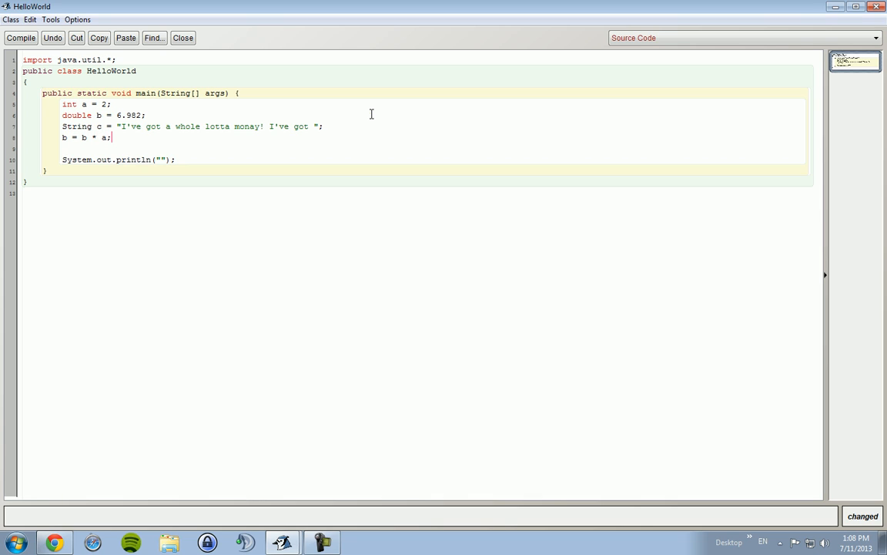
pyautogui.doubleClick(122, 115)
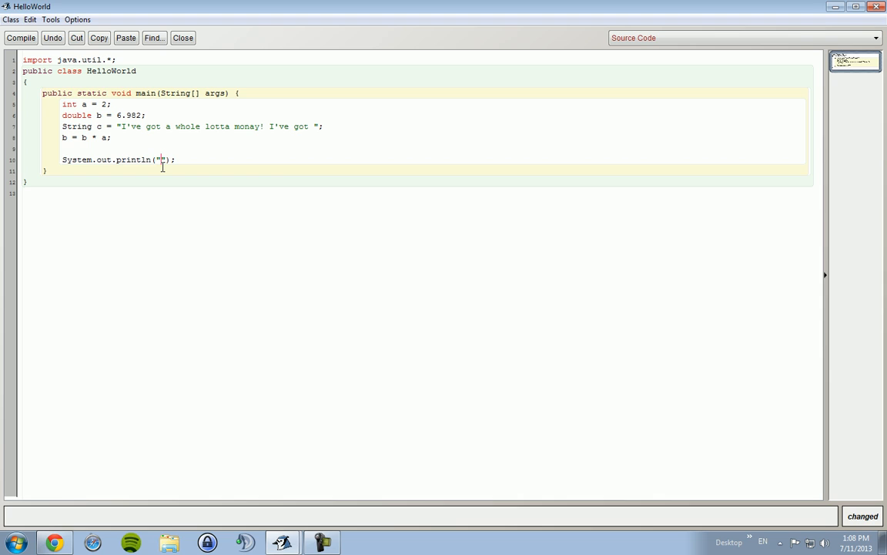
# - Replace the empty println string with c + b
pyautogui.press('BackSpace')
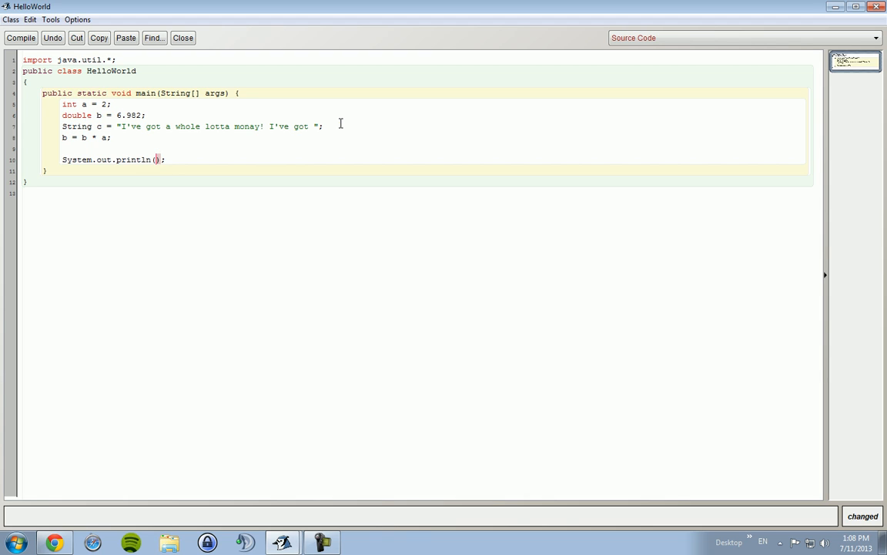
pyautogui.write('b')
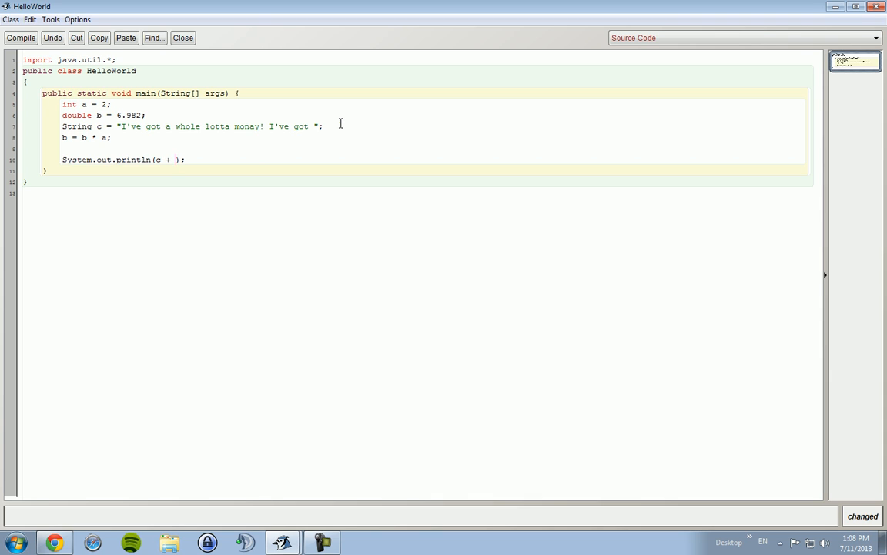
pyautogui.write('b')
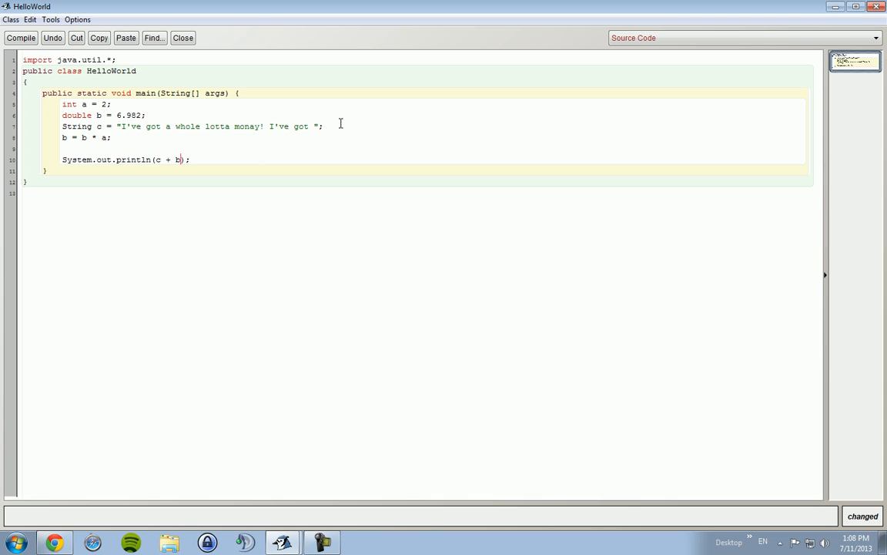
pyautogui.moveTo(161, 139)
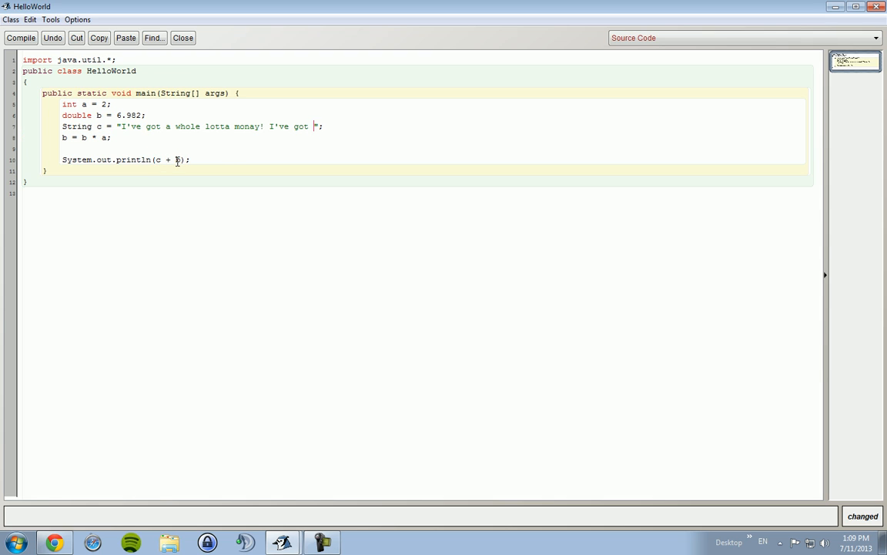
pyautogui.doubleClick(130, 114)
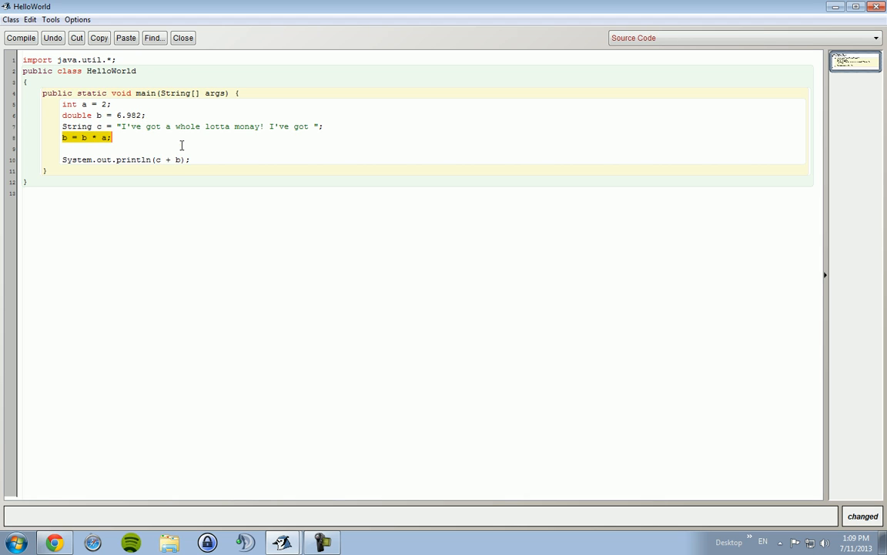
# - Run HelloWorld's main, printing "I've got a whole lotta monay! I've got 13.964" in the terminal
pyautogui.click(21, 37)
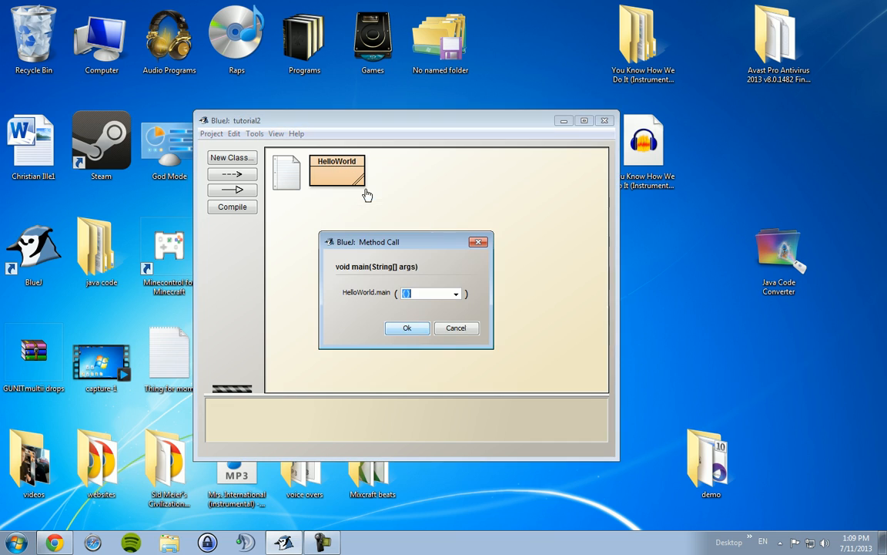
pyautogui.click(406, 327)
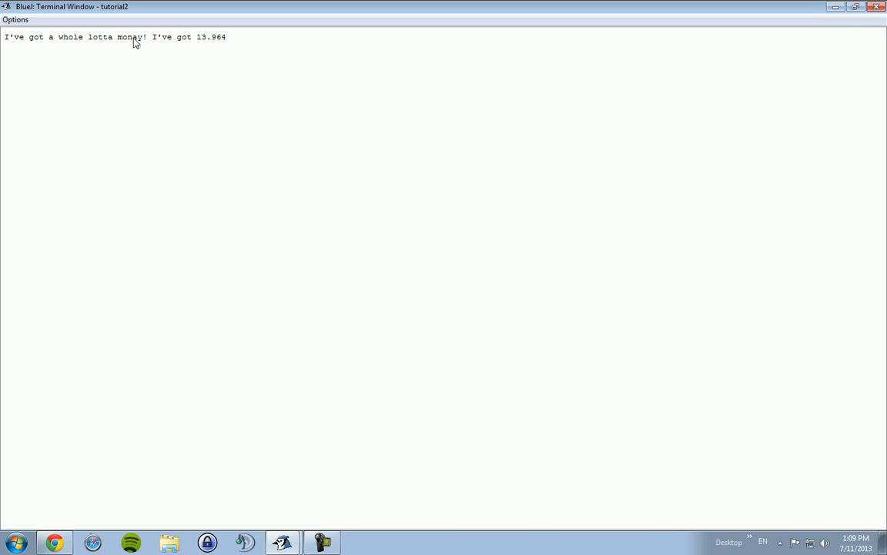
pyautogui.moveTo(137, 37); pyautogui.dragTo(209, 36)
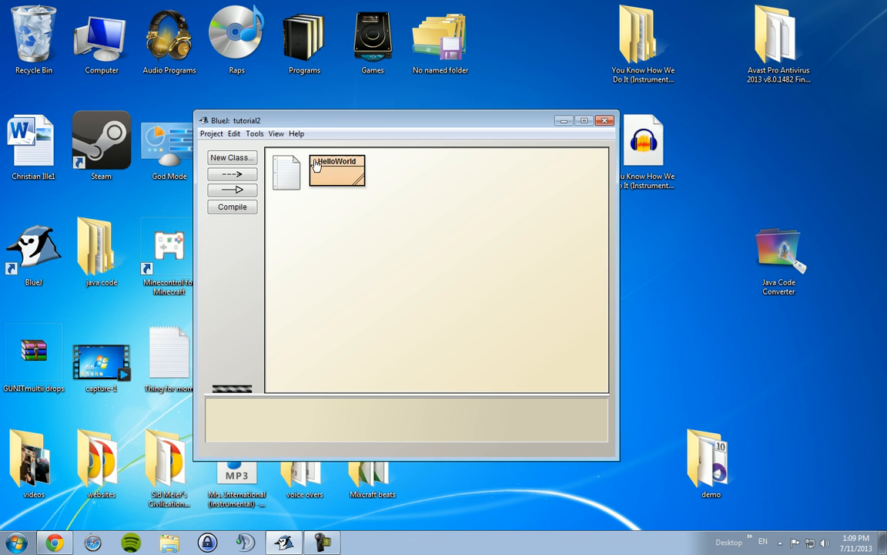
# - Reopen the HelloWorld source and briefly select the 6.982 value assigned to b, leaving it unchanged
pyautogui.doubleClick(336, 170)
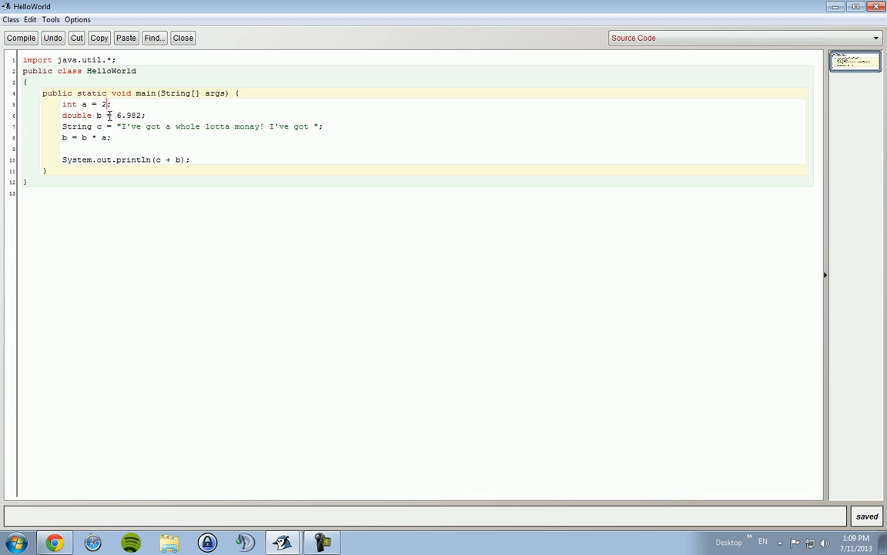
pyautogui.doubleClick(129, 115)
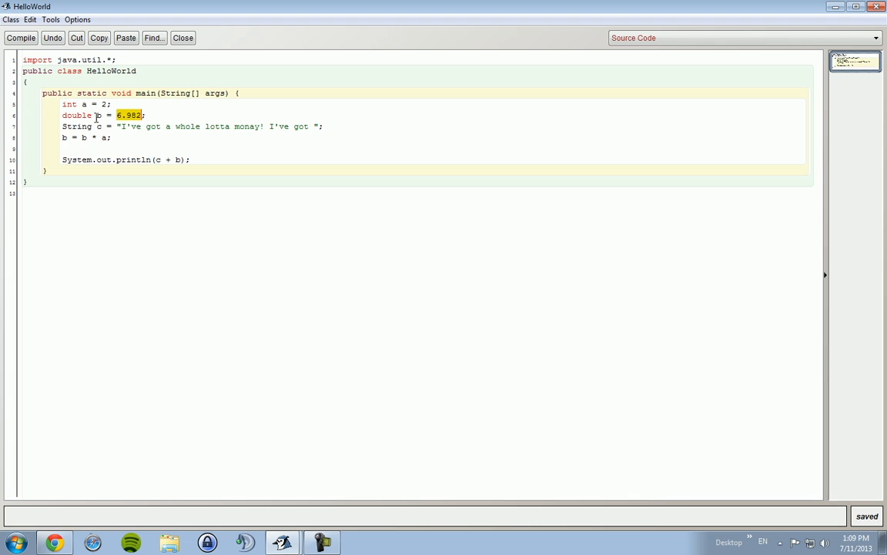
pyautogui.click(89, 104)
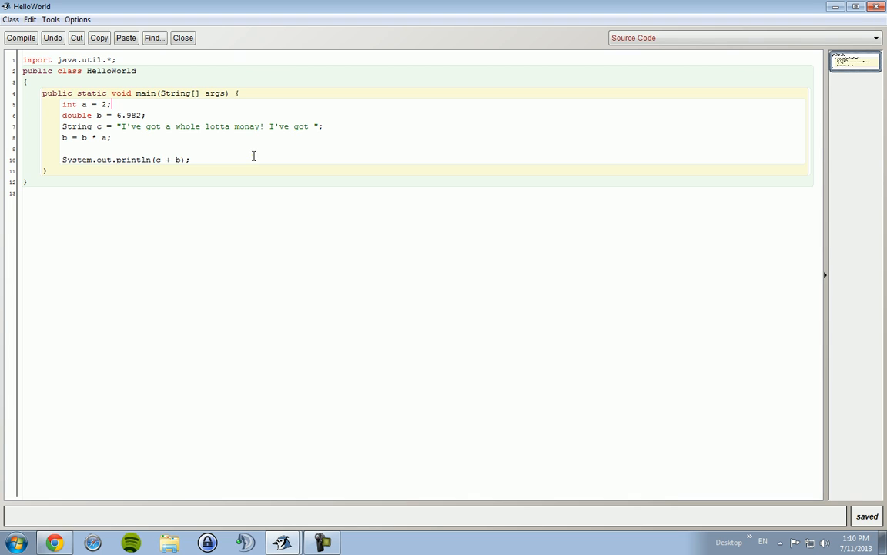
pyautogui.moveTo(322, 53)
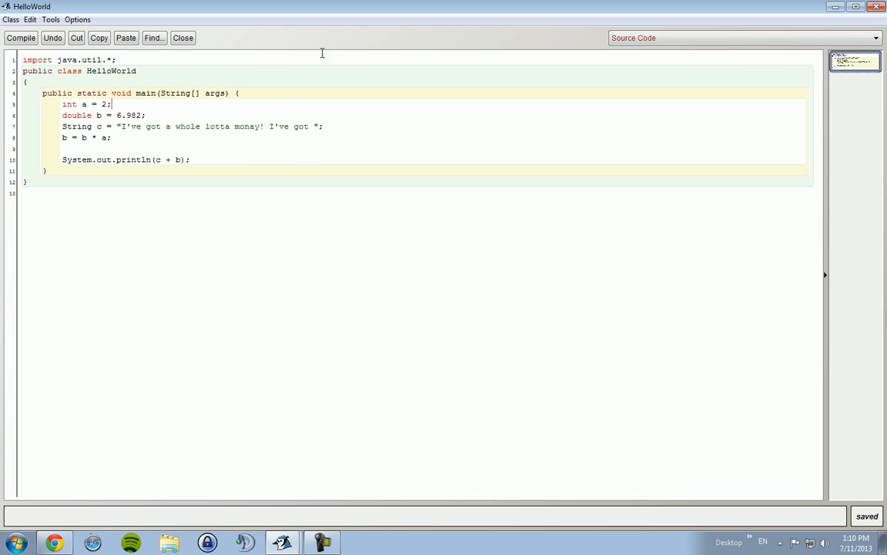
pyautogui.moveTo(249, 29)
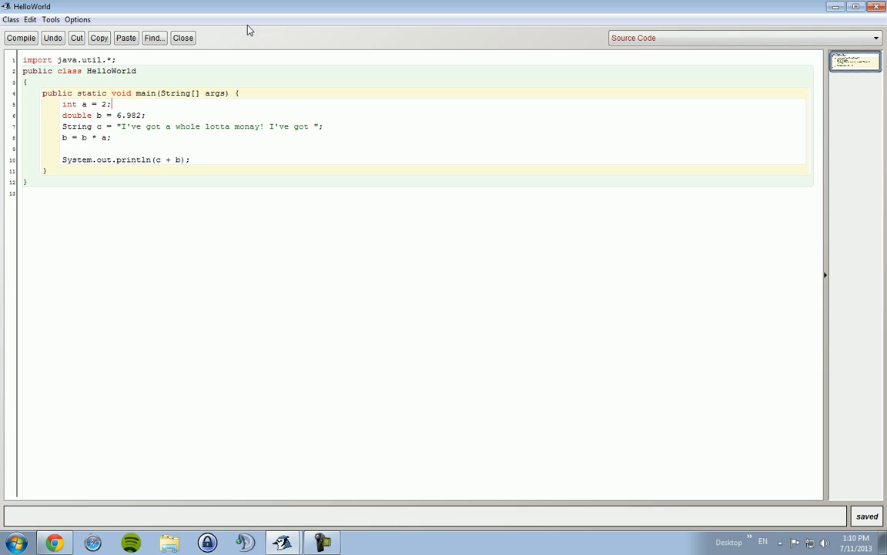